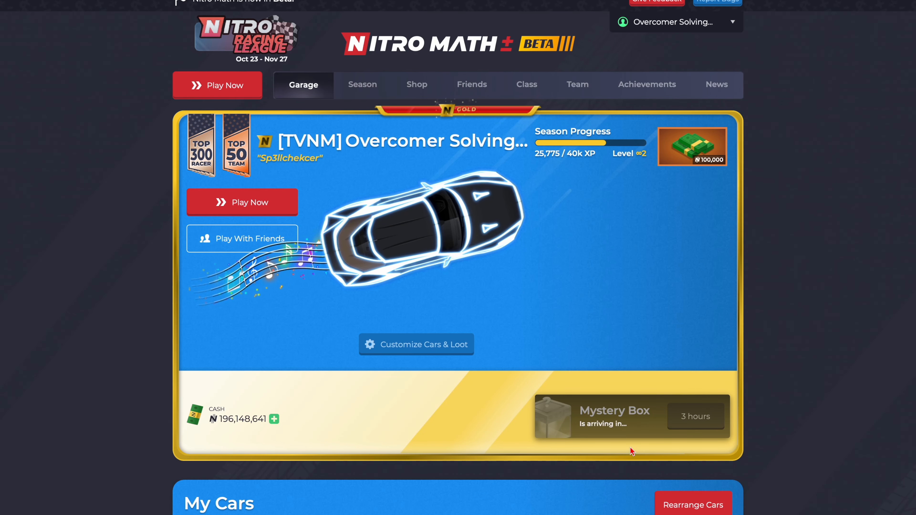
mouse_move(20, 12)
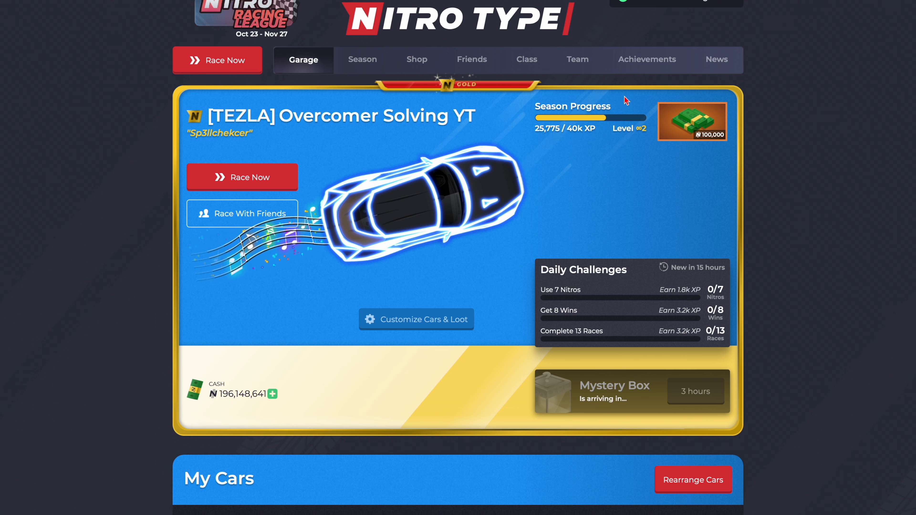
mouse_move(631, 64)
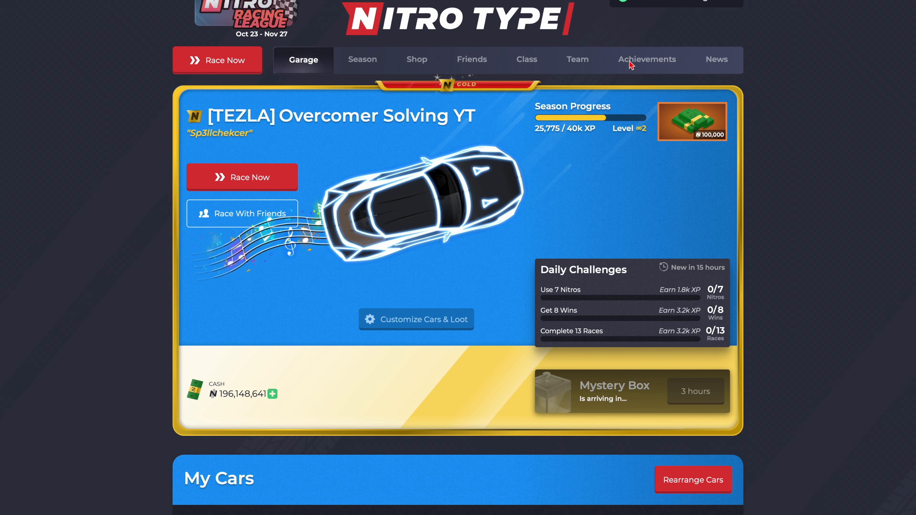
View the Achievements summary, then show the Special Sauce category with its claimed Bug Smasher reward
click(647, 59)
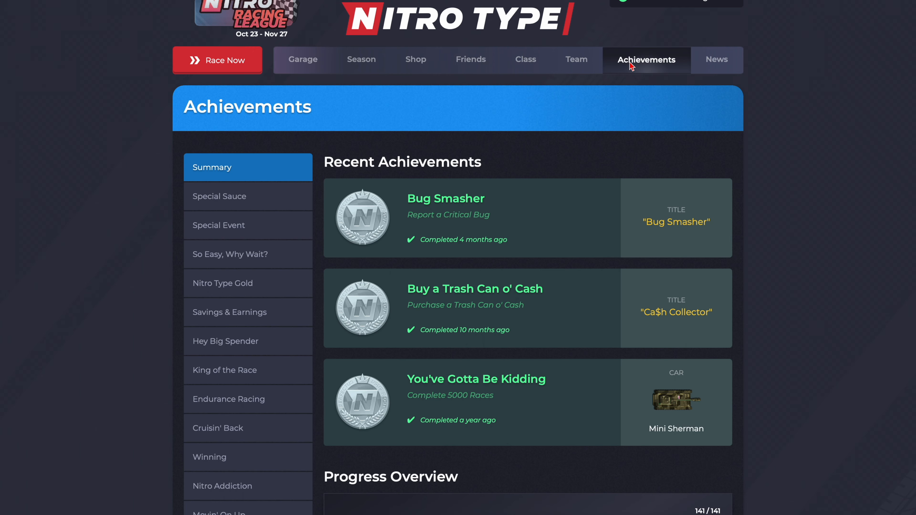
scroll(down, 3)
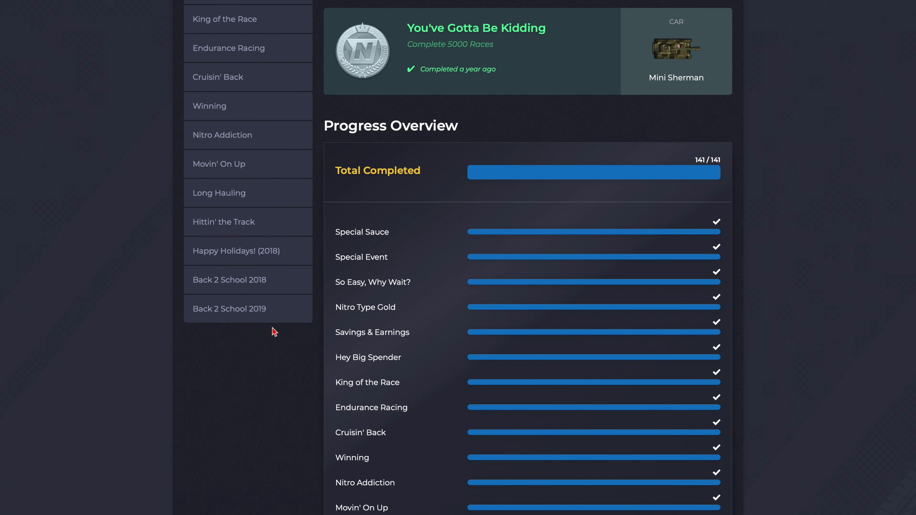
mouse_move(695, 163)
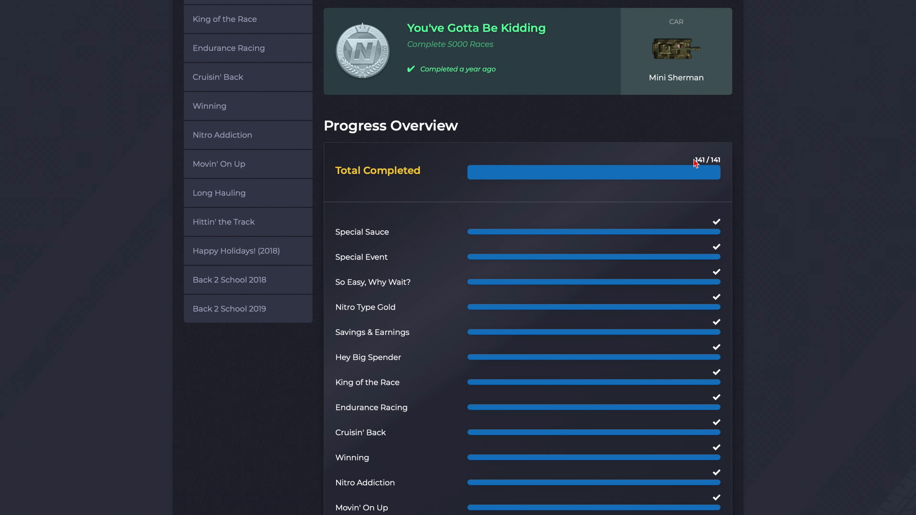
scroll(up, 3)
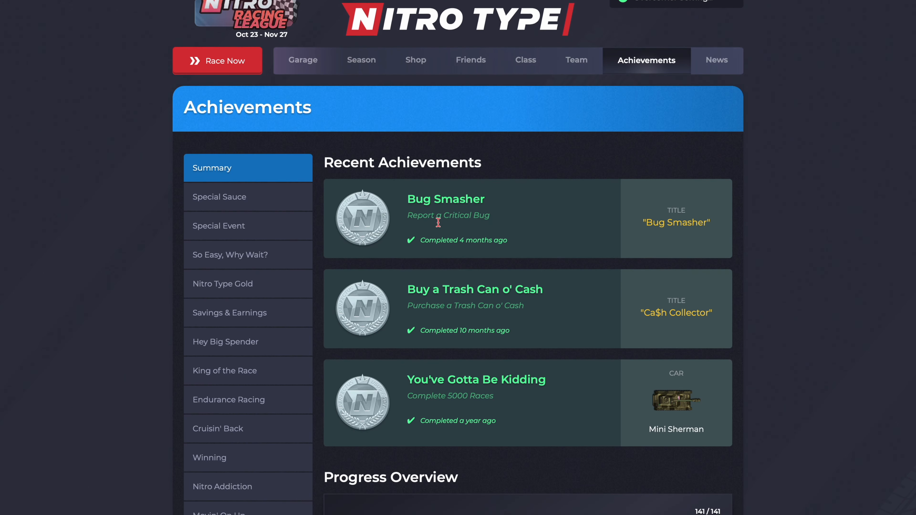
double_click(445, 199)
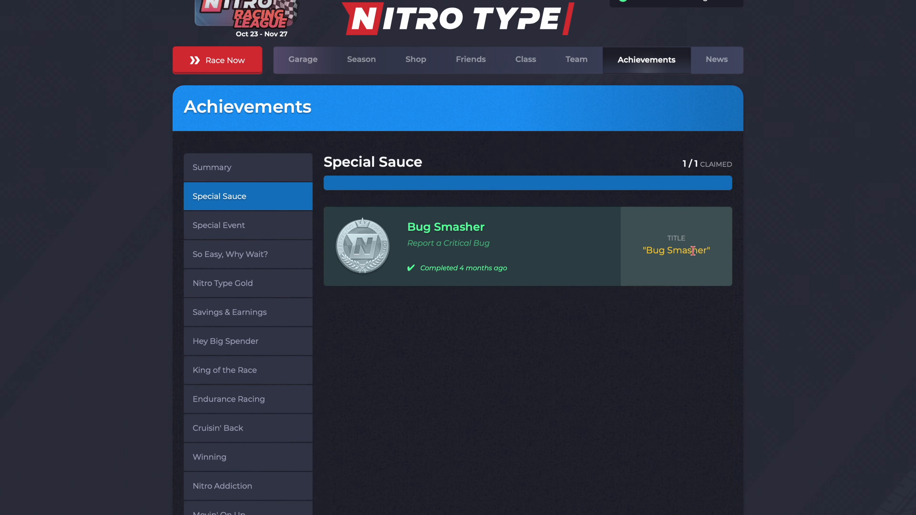
mouse_move(427, 302)
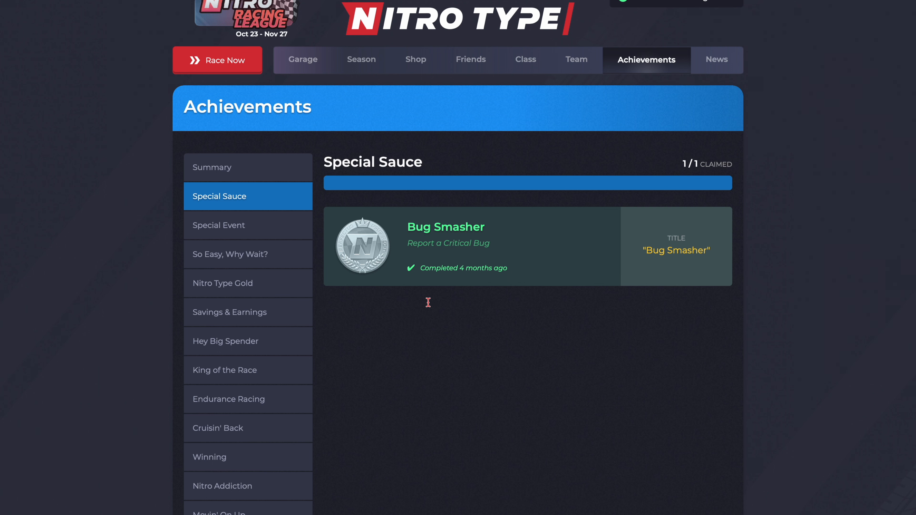
mouse_move(307, 62)
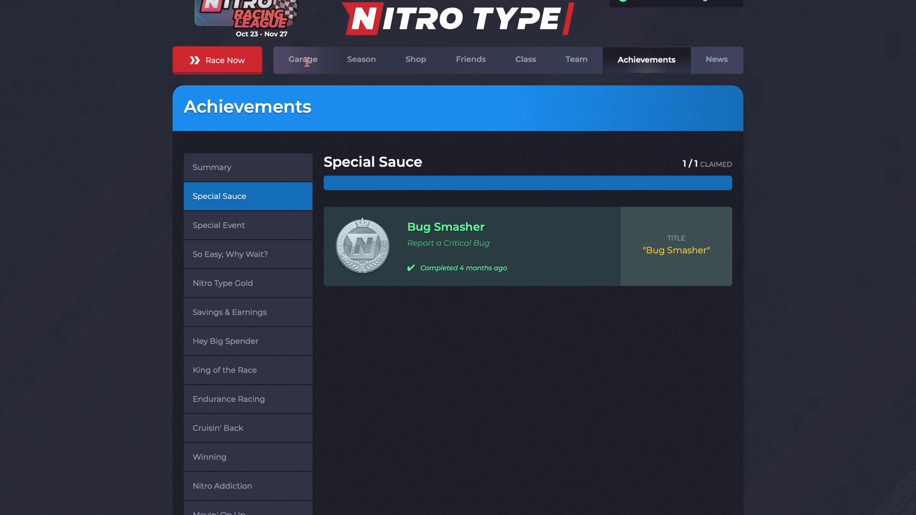
Return to the Garage to reach the car and loot customization
click(303, 60)
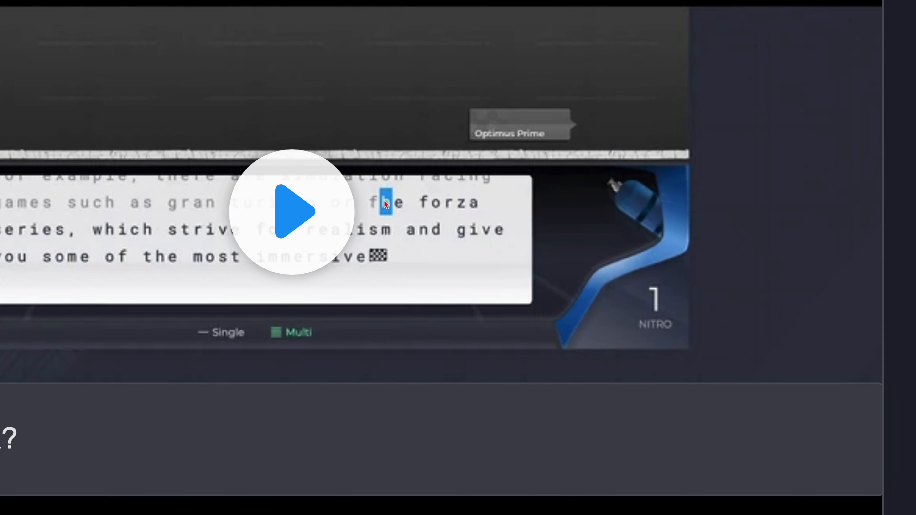
mouse_move(395, 229)
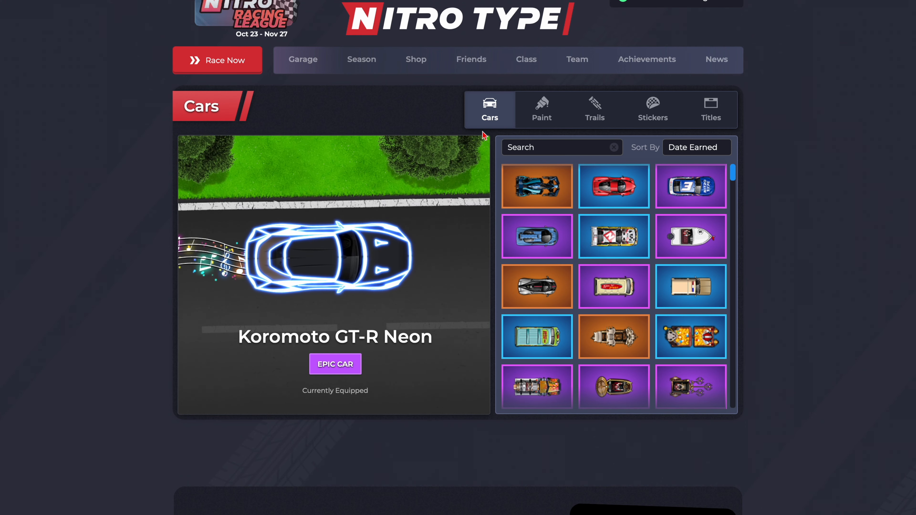
Show the earned Titles collection with Sp3llchekcer equipped, briefly checking the Cars collection
click(711, 109)
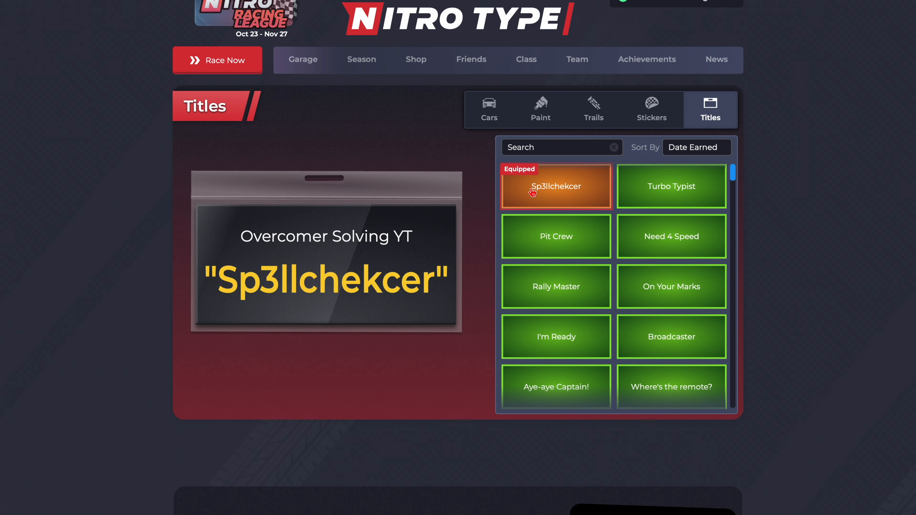
mouse_move(315, 212)
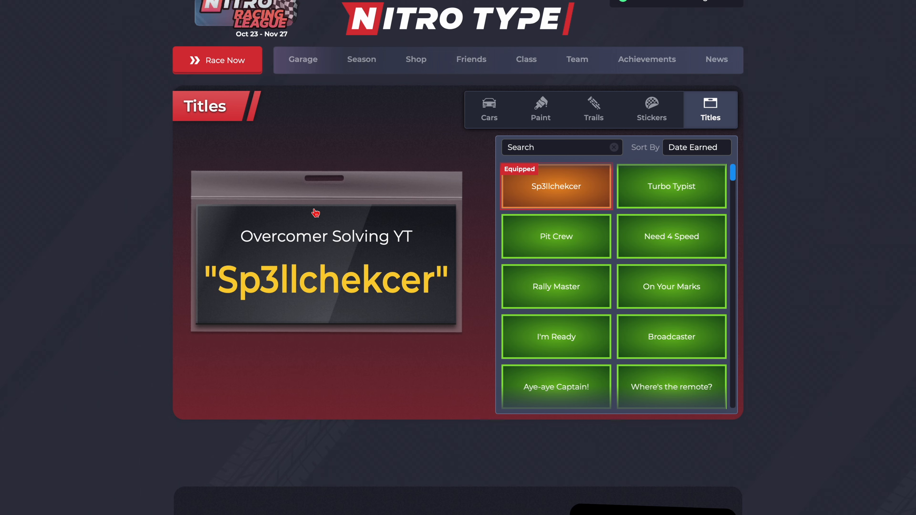
click(490, 110)
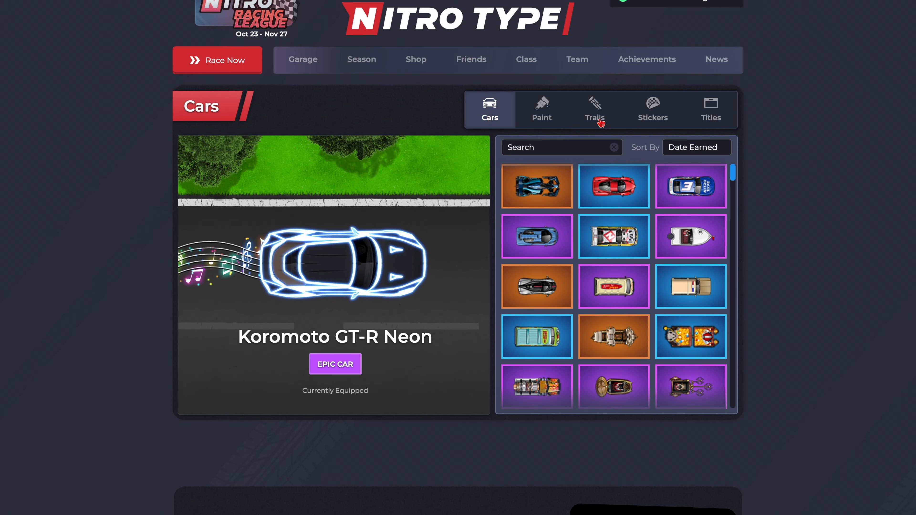
click(710, 109)
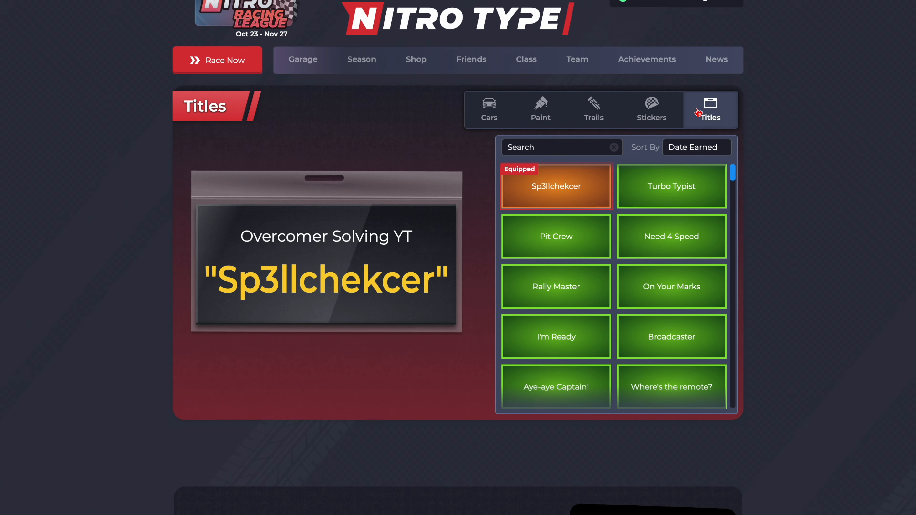
mouse_move(308, 83)
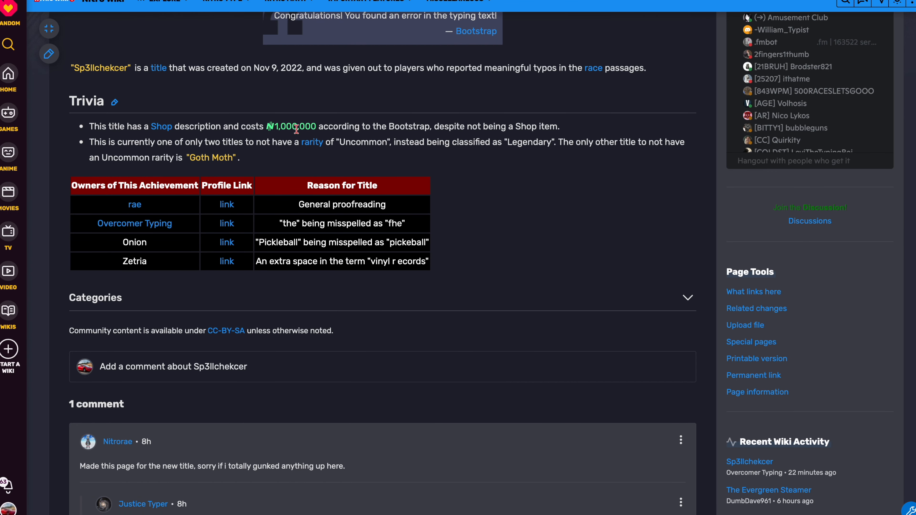
scroll(up, 3)
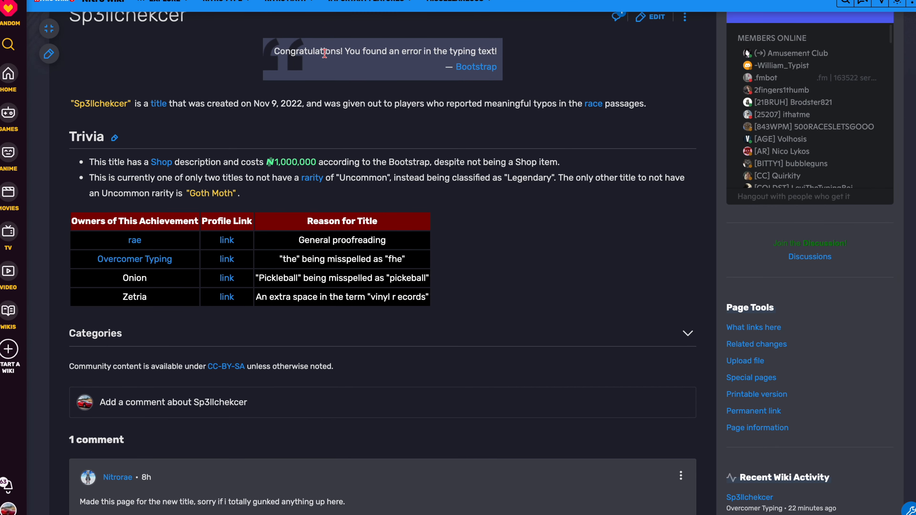
mouse_move(475, 67)
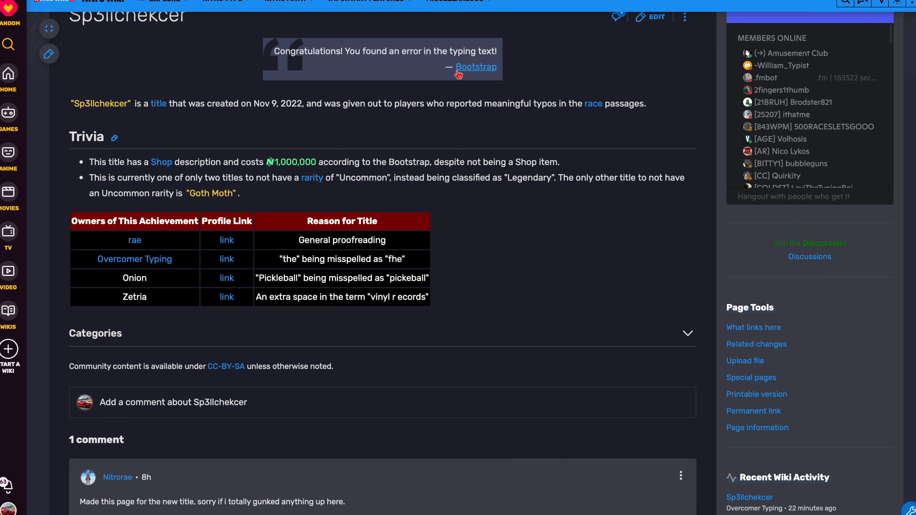
mouse_move(297, 117)
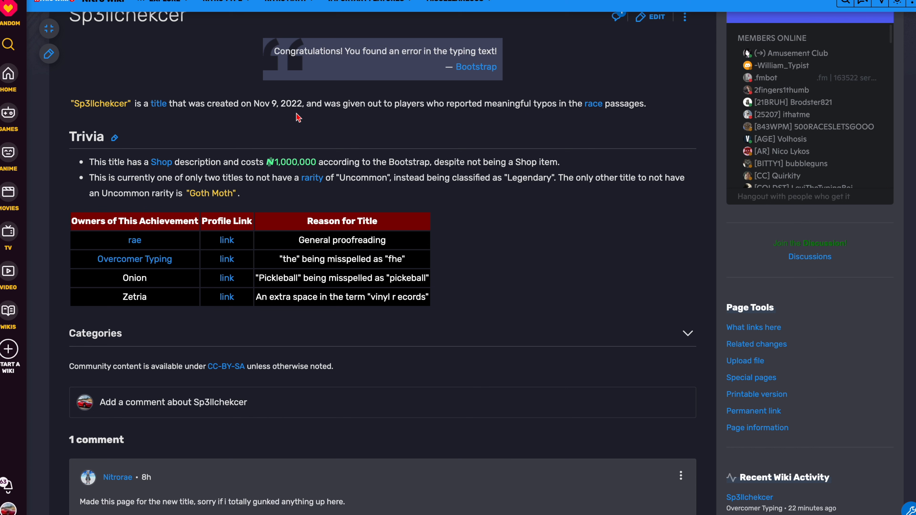
mouse_move(396, 145)
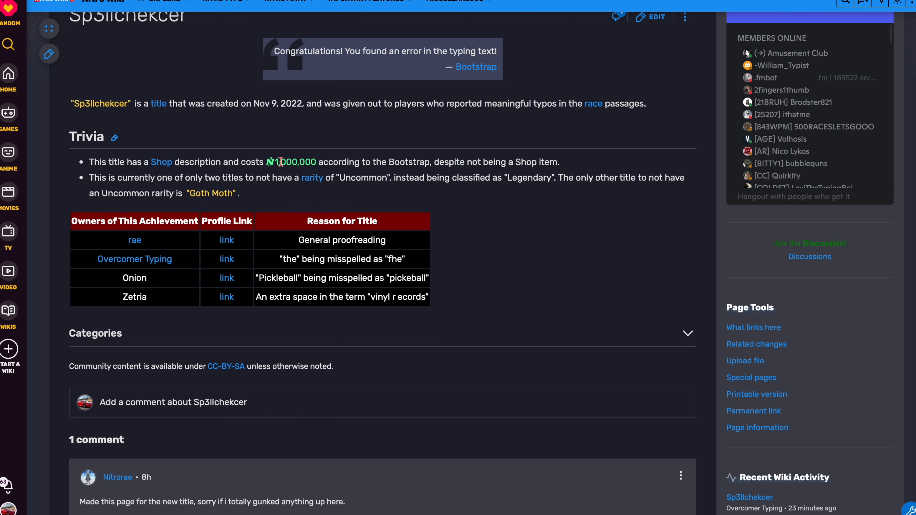
mouse_move(459, 140)
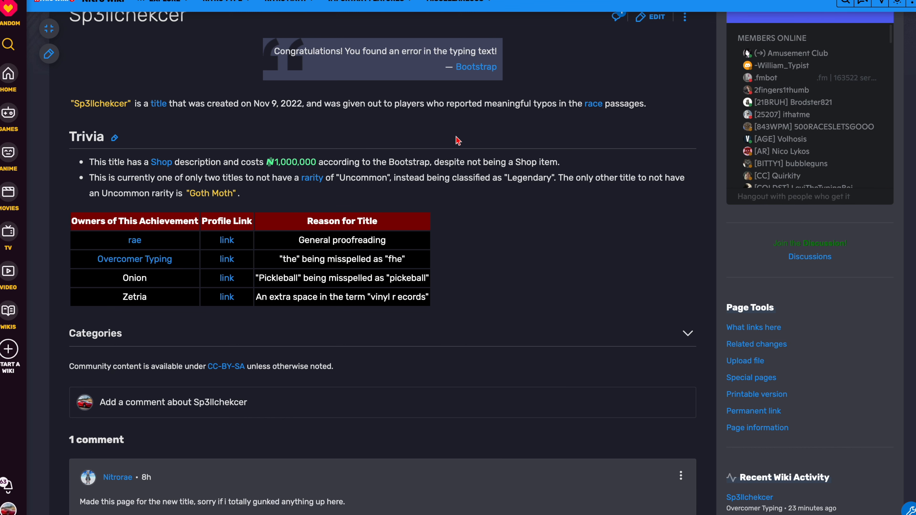
scroll(up, 3)
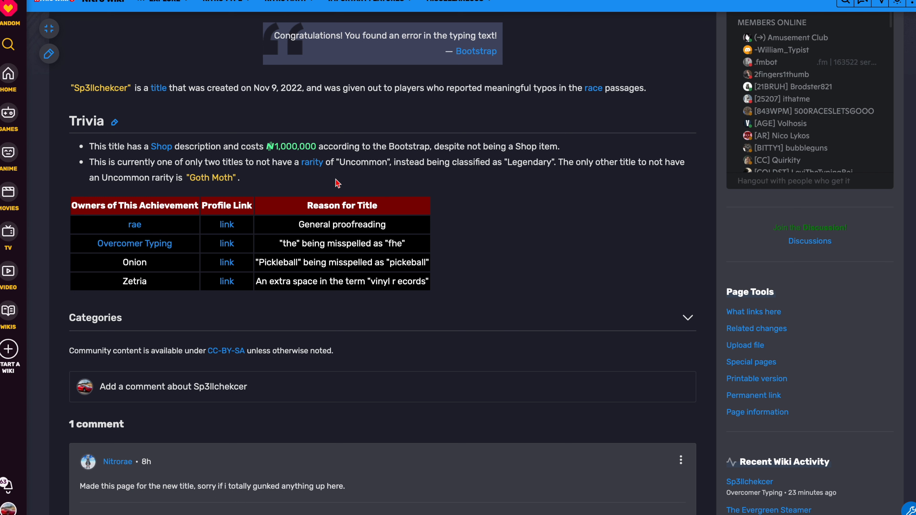
mouse_move(419, 163)
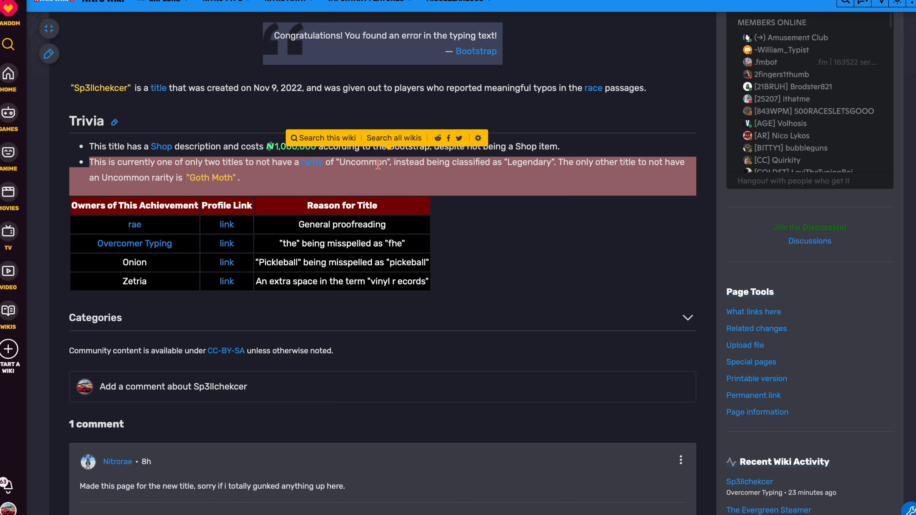
mouse_move(209, 178)
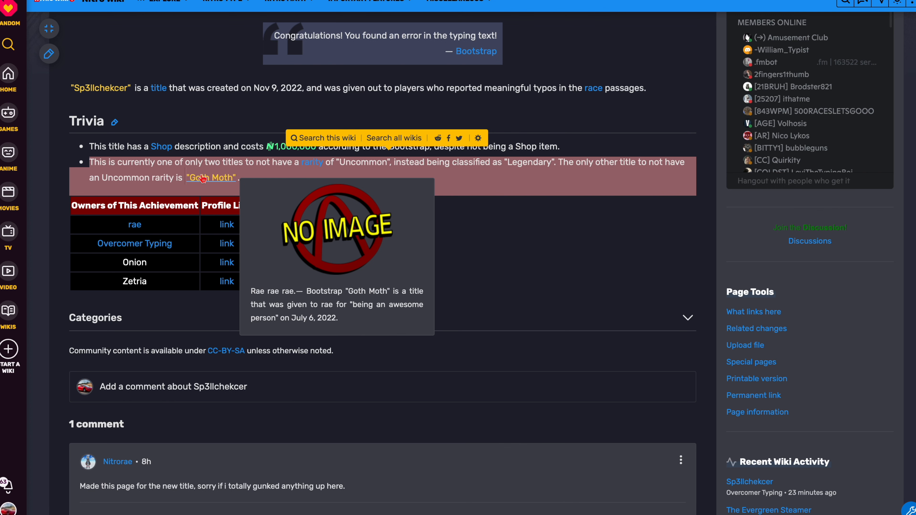
click(210, 178)
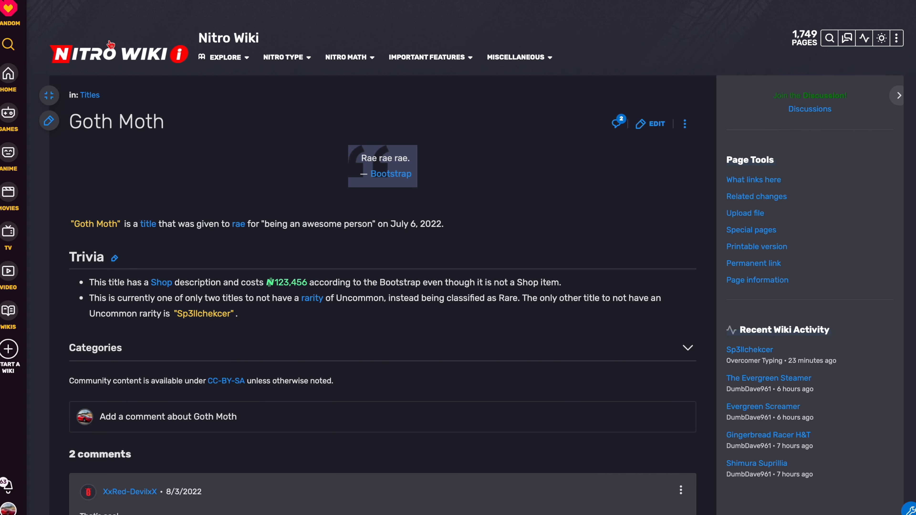
click(203, 314)
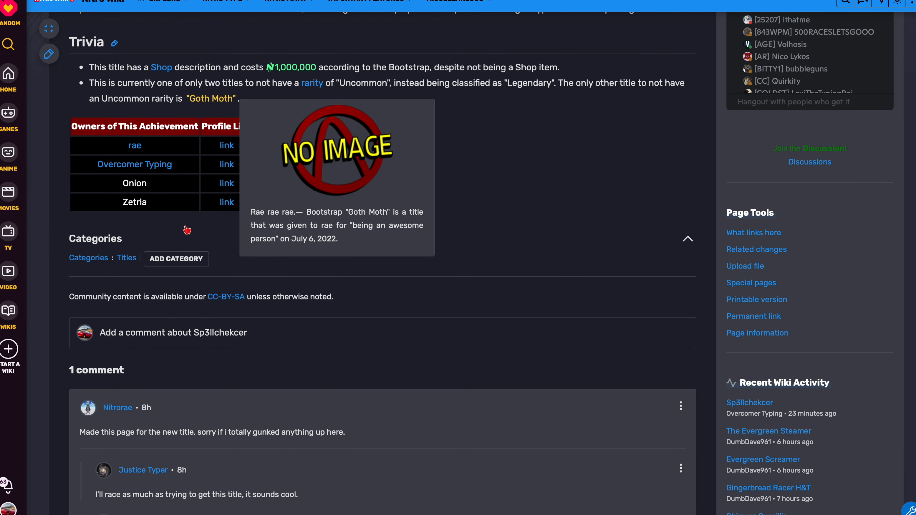
click(687, 239)
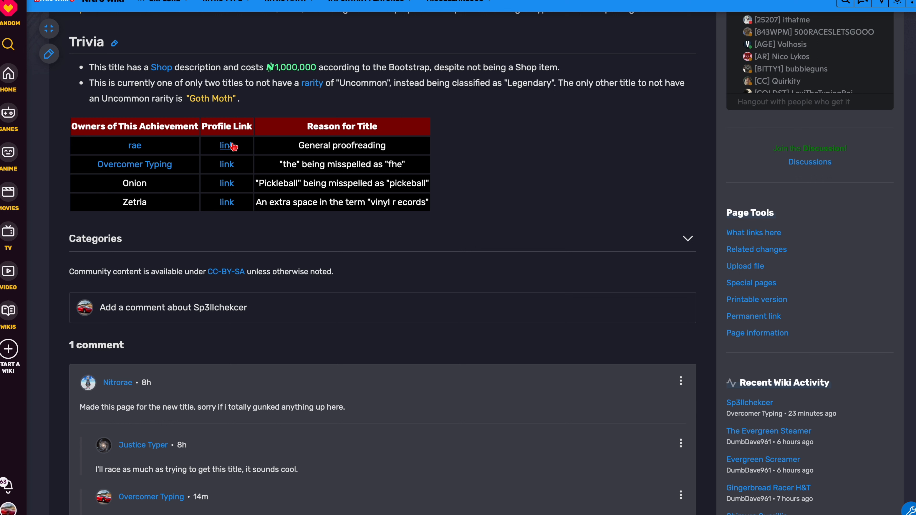
mouse_move(245, 172)
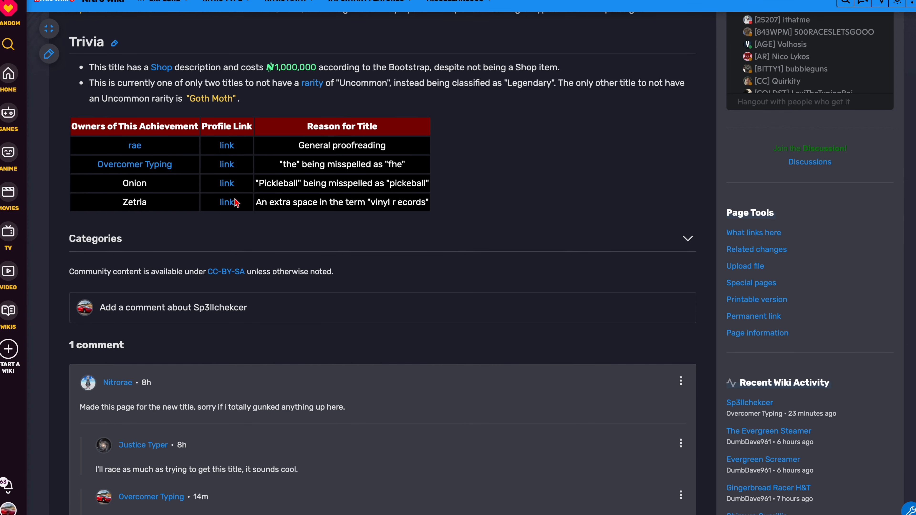
click(227, 202)
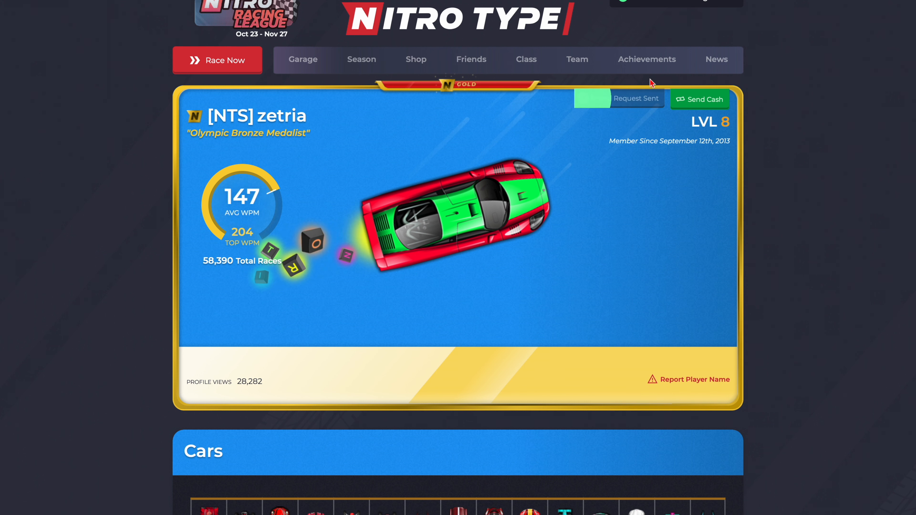
click(636, 98)
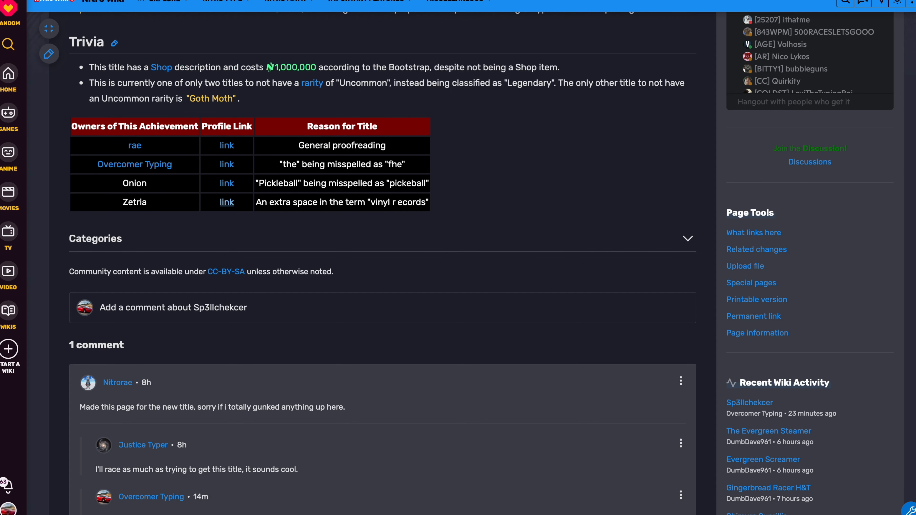
mouse_move(273, 206)
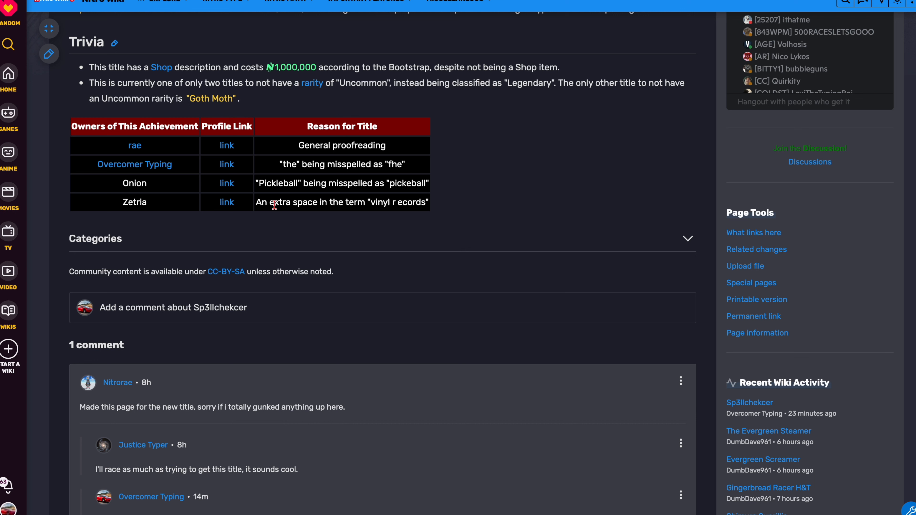
mouse_move(329, 147)
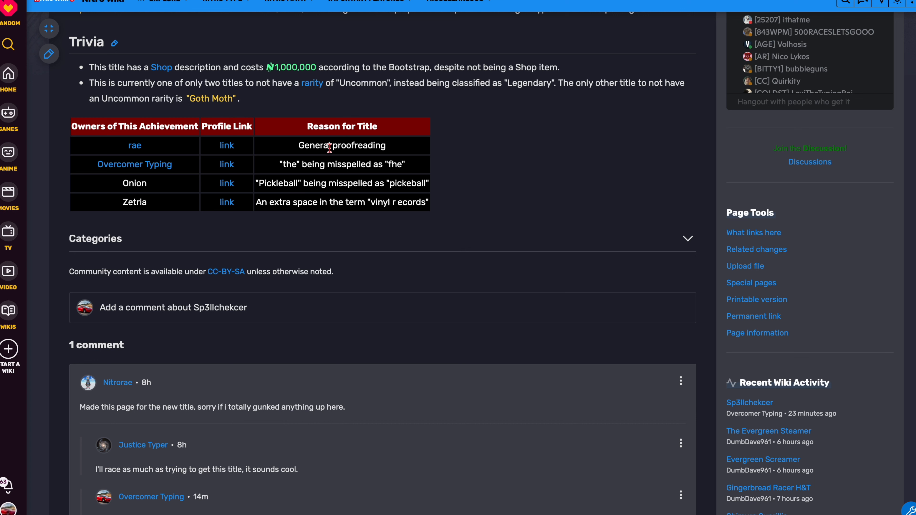
mouse_move(356, 221)
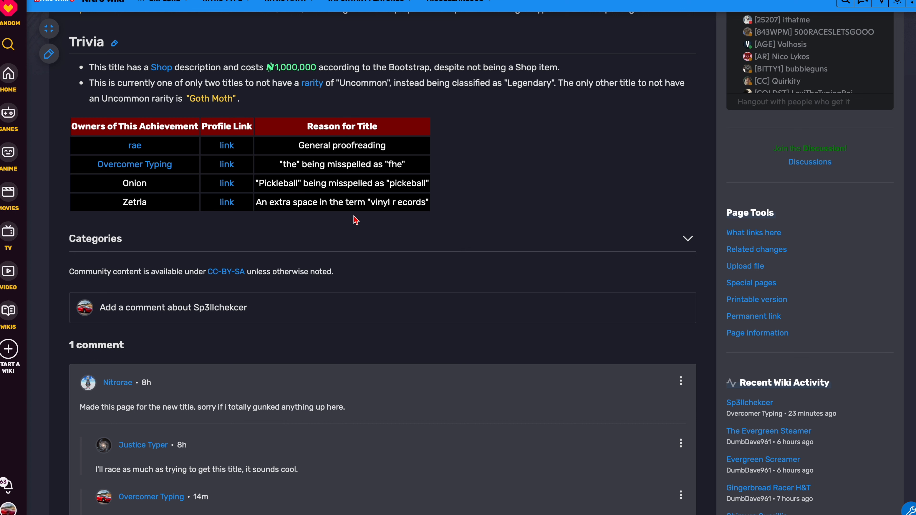
mouse_move(328, 207)
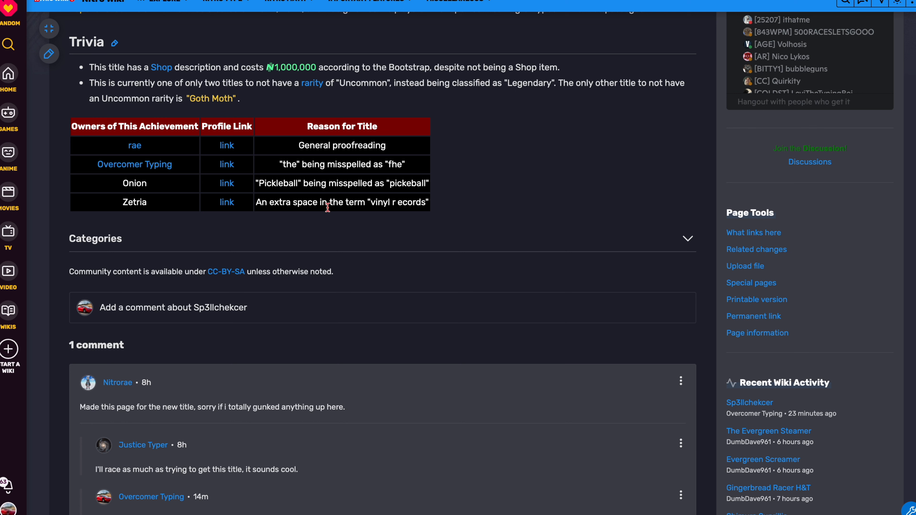
mouse_move(151, 180)
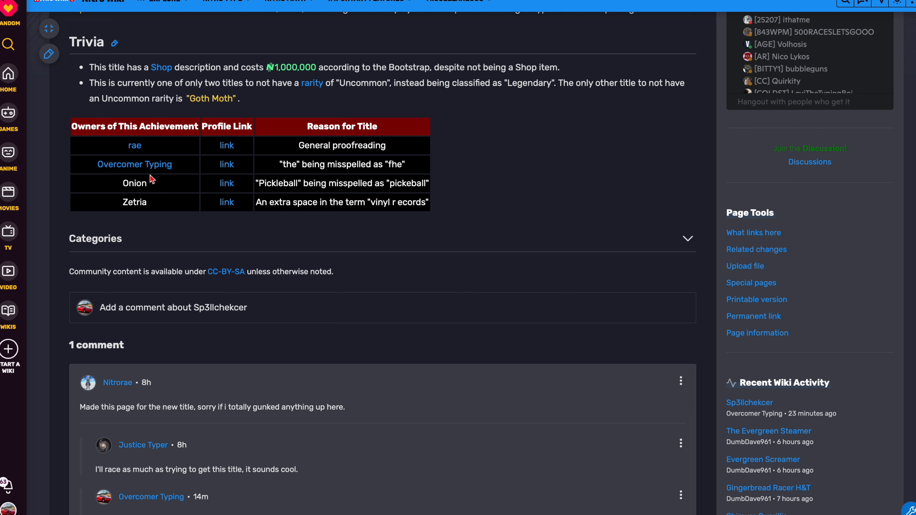
mouse_move(338, 227)
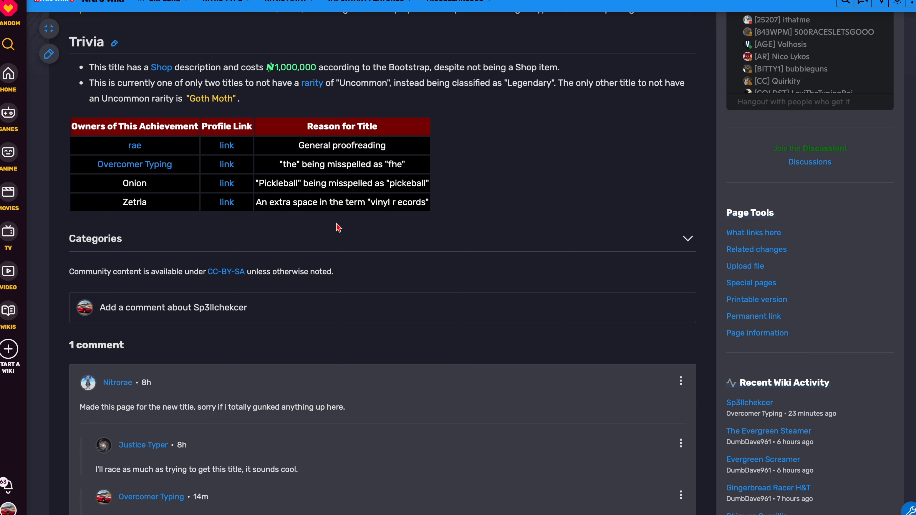
mouse_move(440, 205)
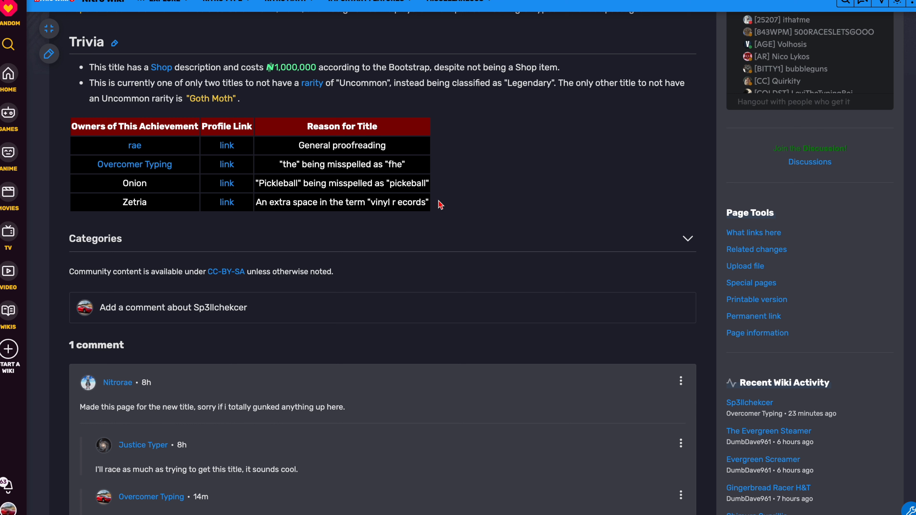
mouse_move(266, 214)
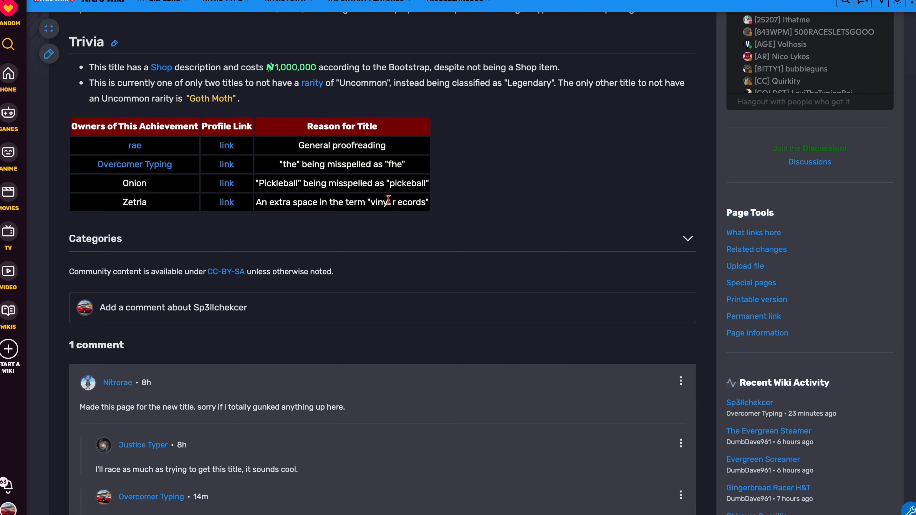
mouse_move(410, 222)
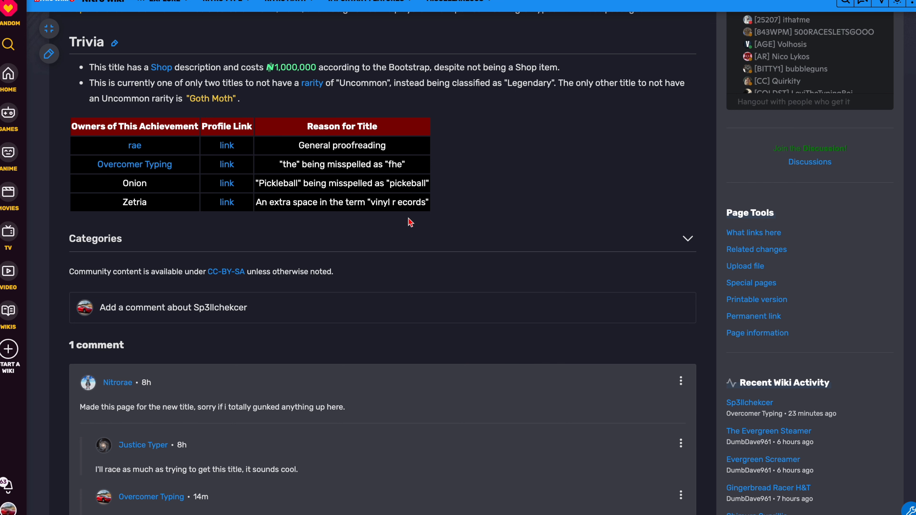
scroll(down, 3)
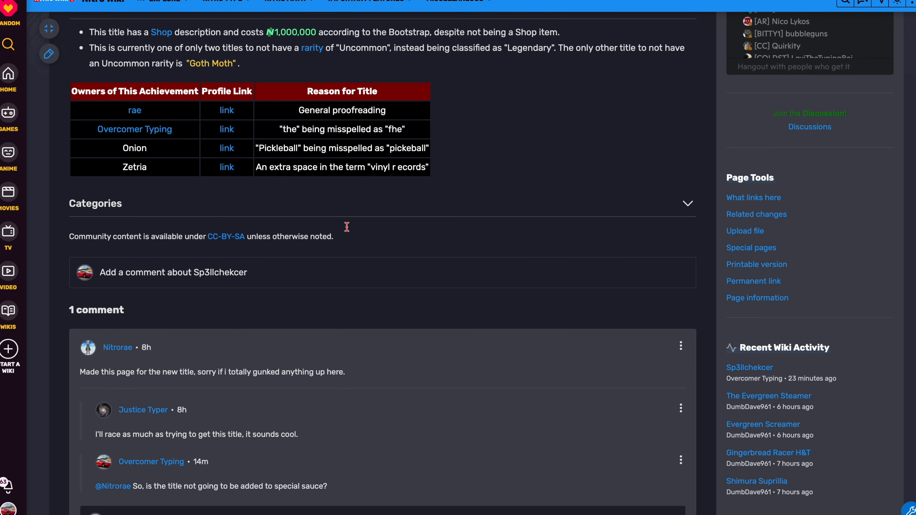
Scroll the discussion thread down to Nitrorae's announcement of the legendary Sp3llchekcer title
scroll(up, 3)
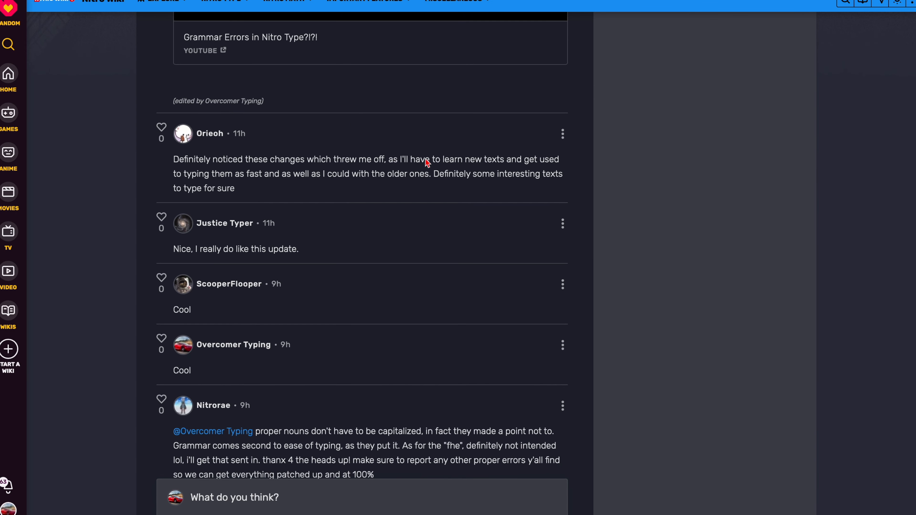
scroll(down, 3)
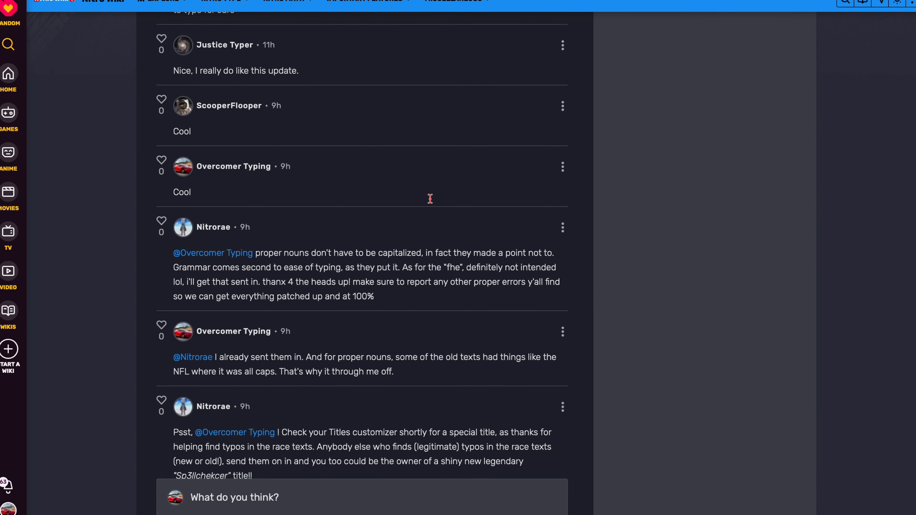
scroll(down, 3)
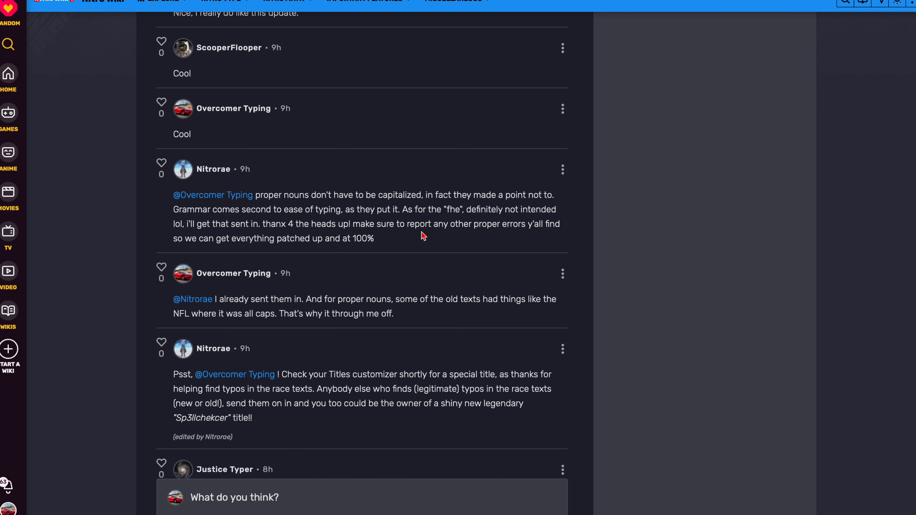
scroll(down, 3)
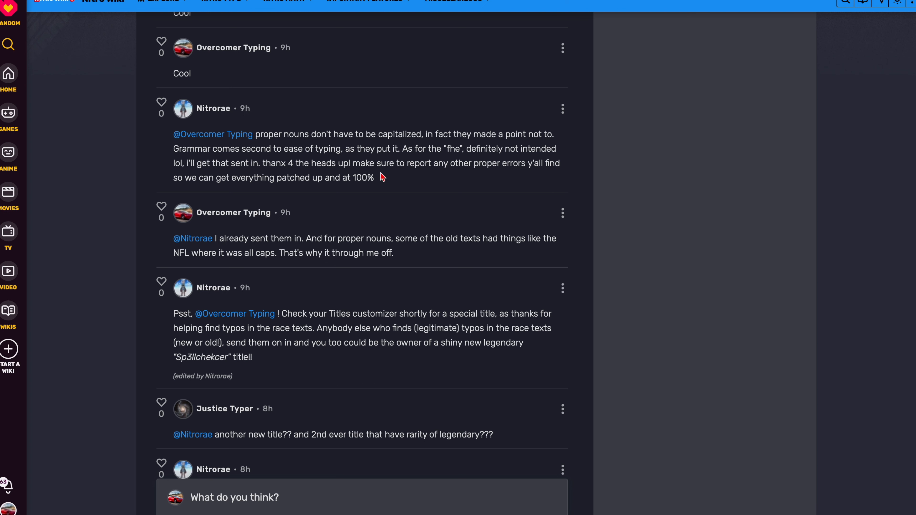
scroll(down, 3)
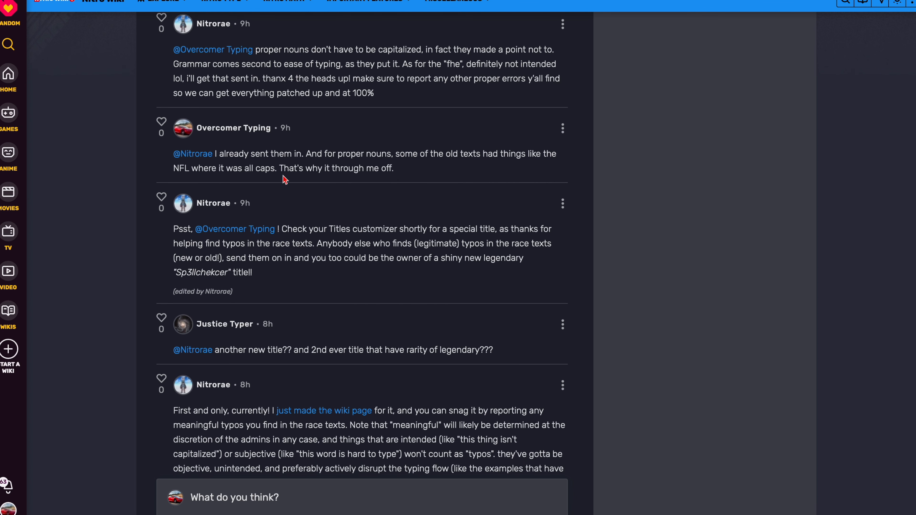
mouse_move(345, 236)
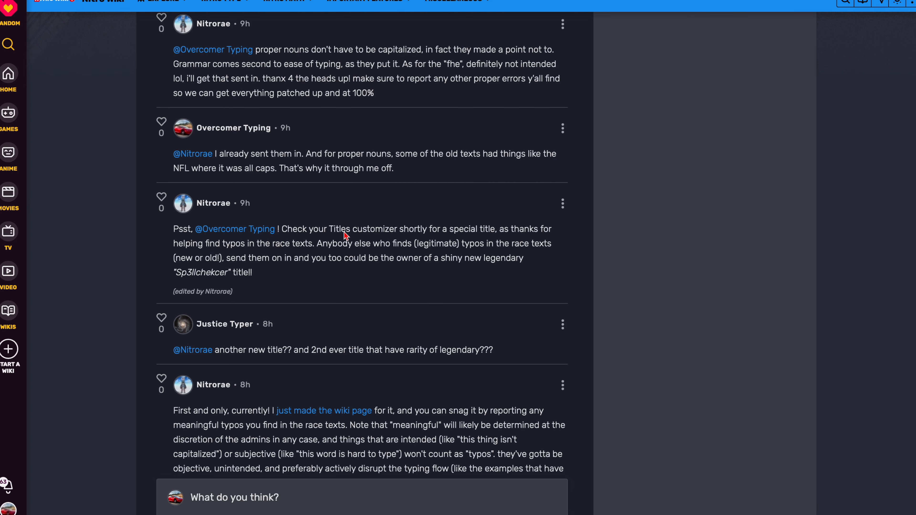
mouse_move(467, 244)
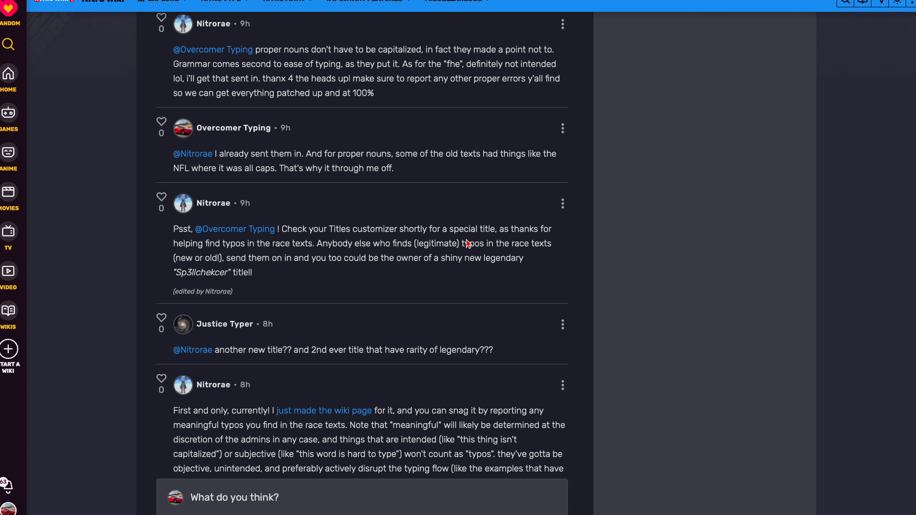
mouse_move(333, 251)
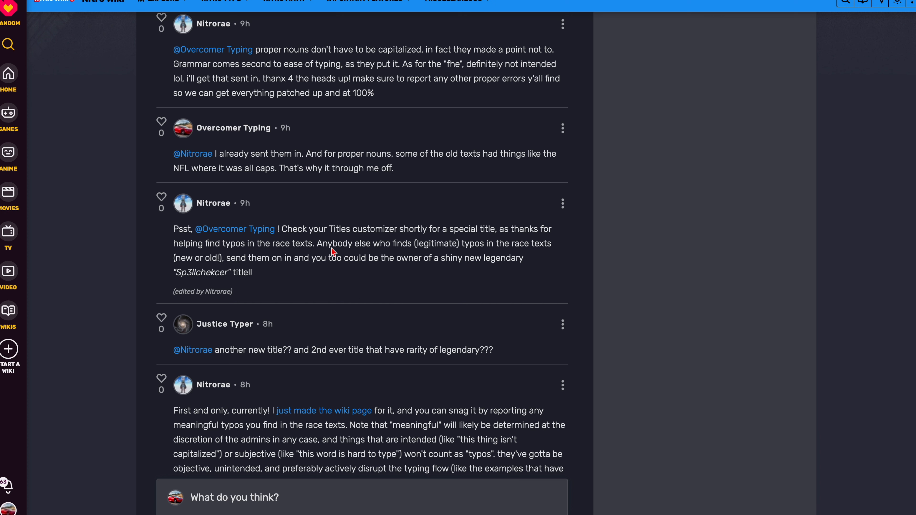
mouse_move(195, 287)
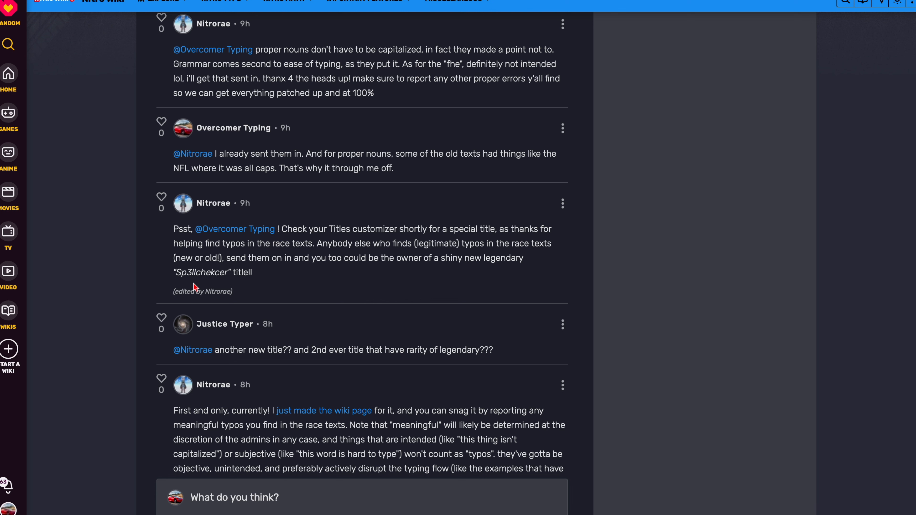
mouse_move(284, 281)
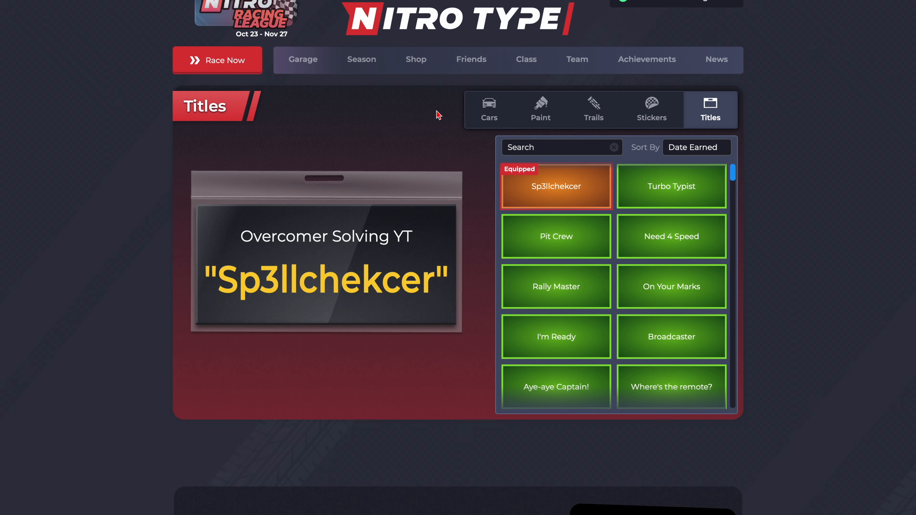
mouse_move(378, 295)
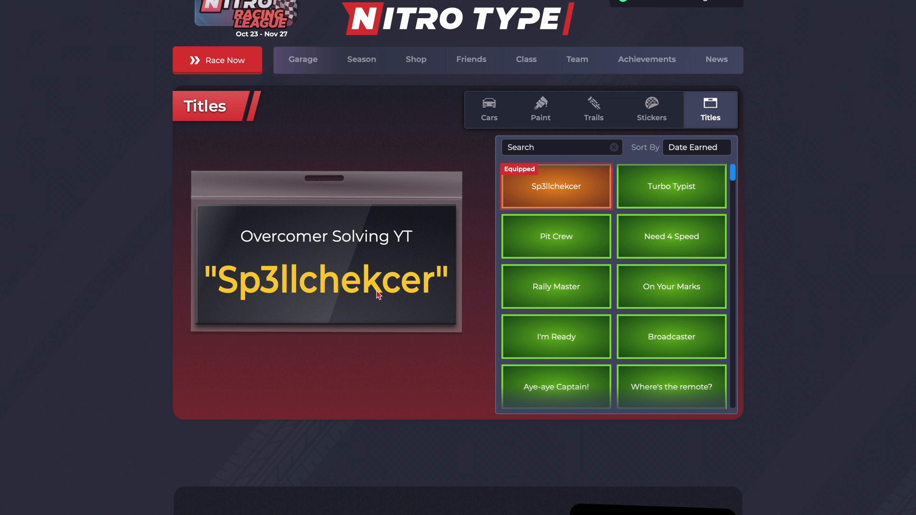
mouse_move(267, 53)
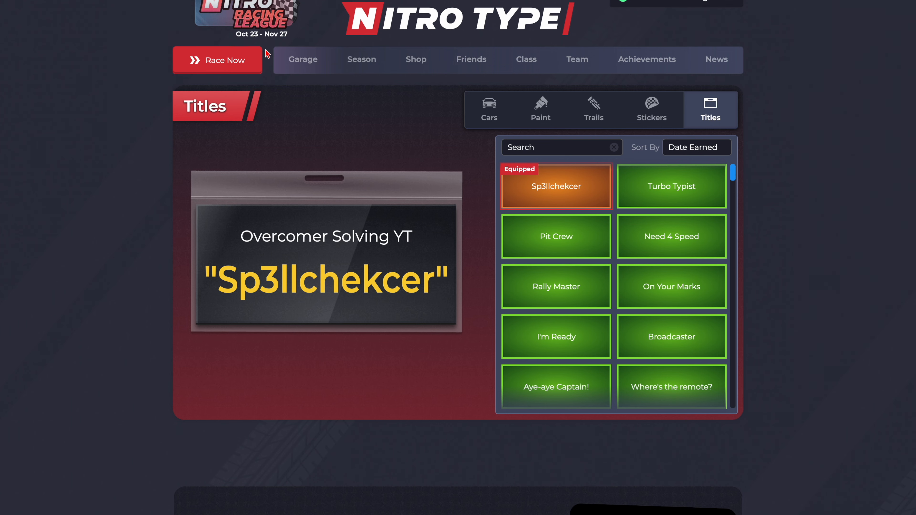
Start a new multiplayer race with the Sp3llchekcer title equipped
click(217, 60)
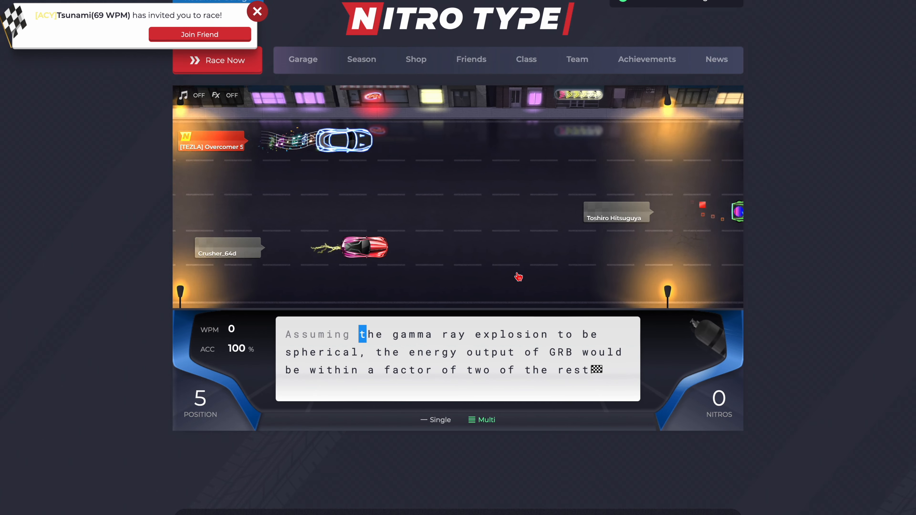
click(646, 59)
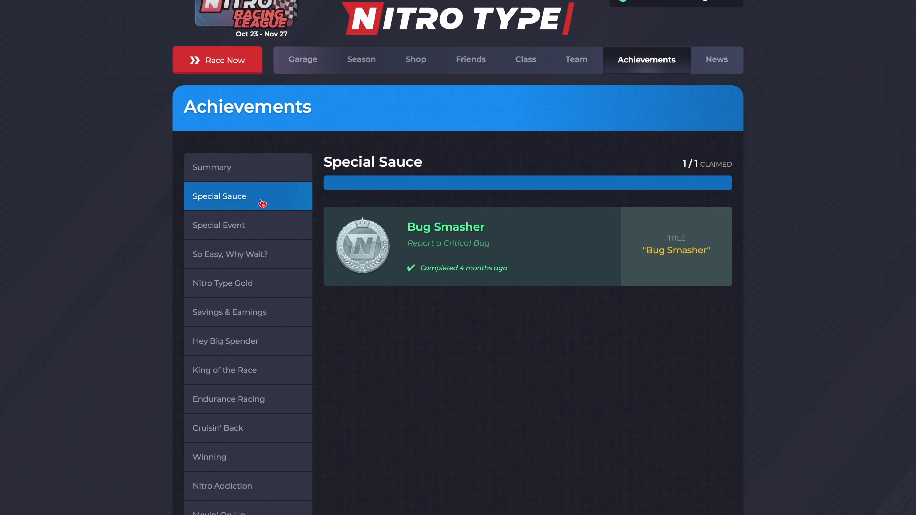
click(219, 225)
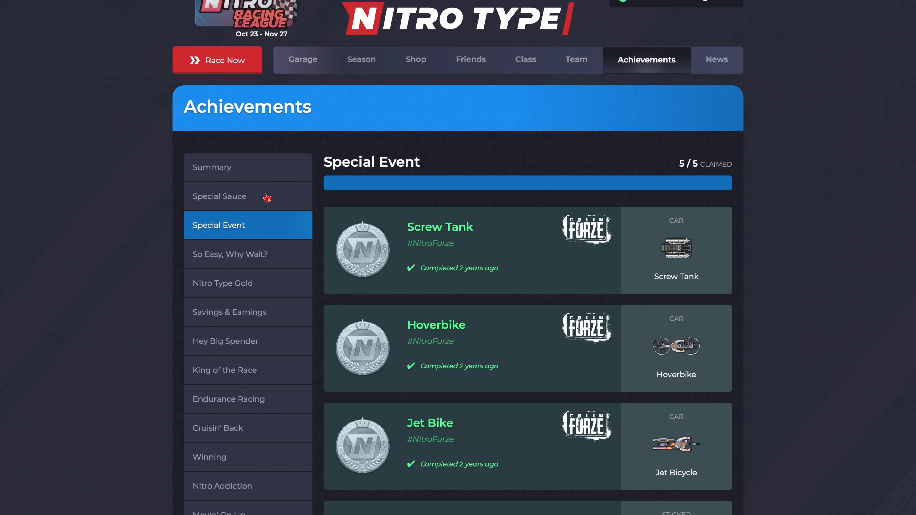
click(304, 60)
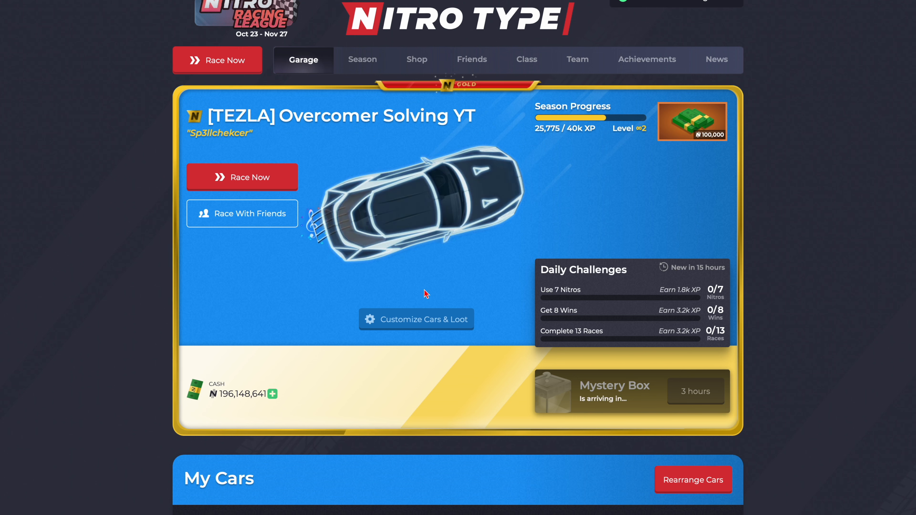
click(416, 319)
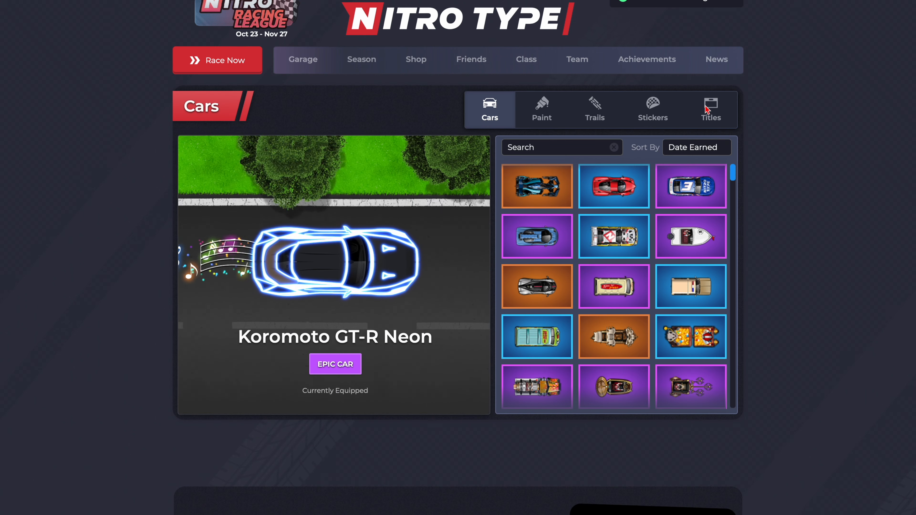
click(710, 109)
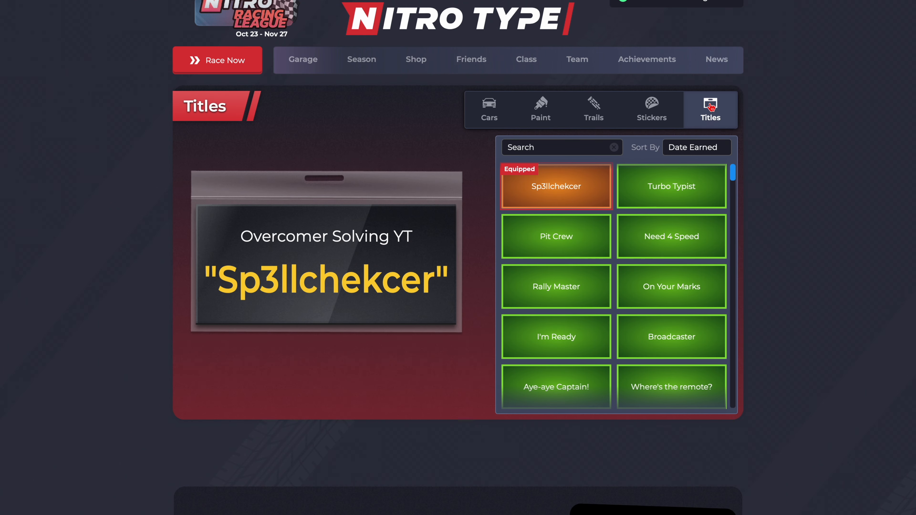